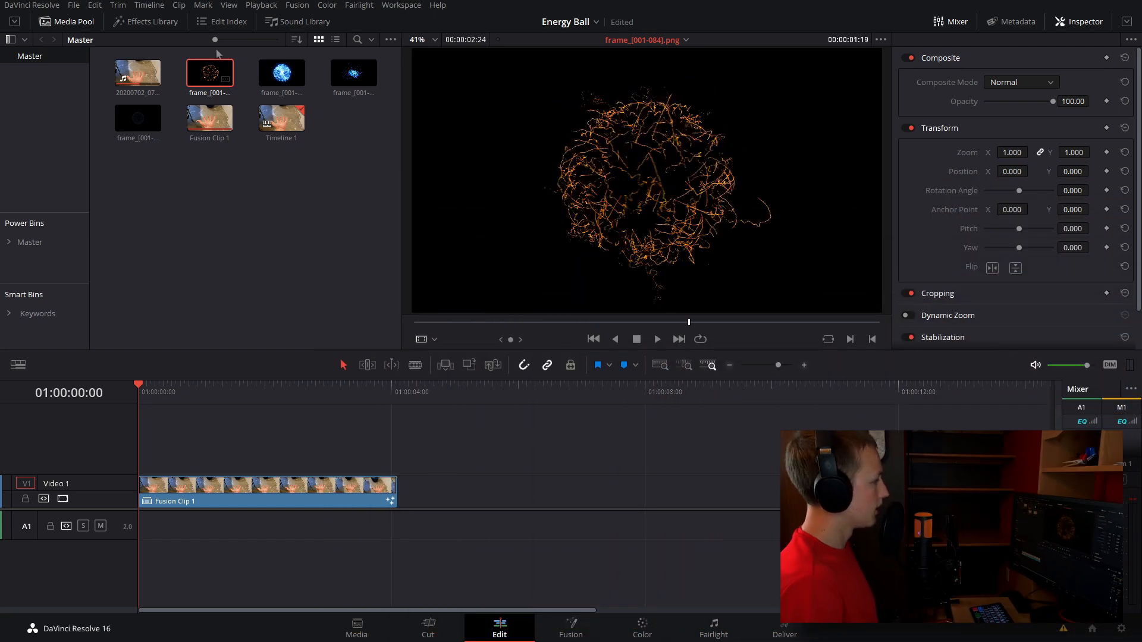
Preview the blue energy ball, the next ball clip, and the pale wispy ball in the source viewer.
click(282, 72)
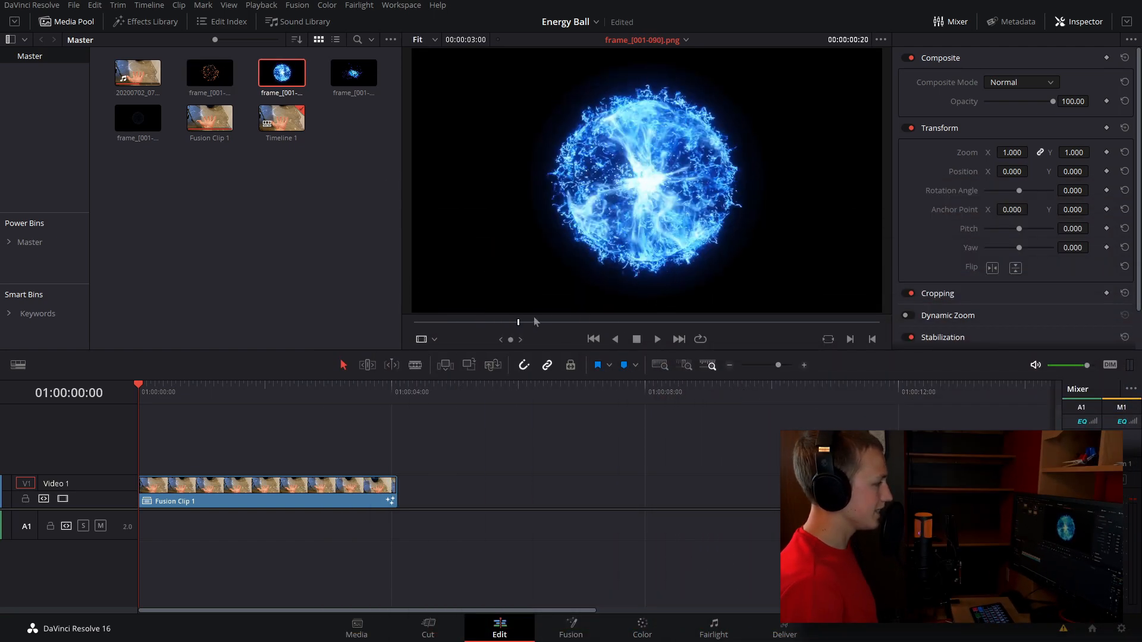
click(353, 72)
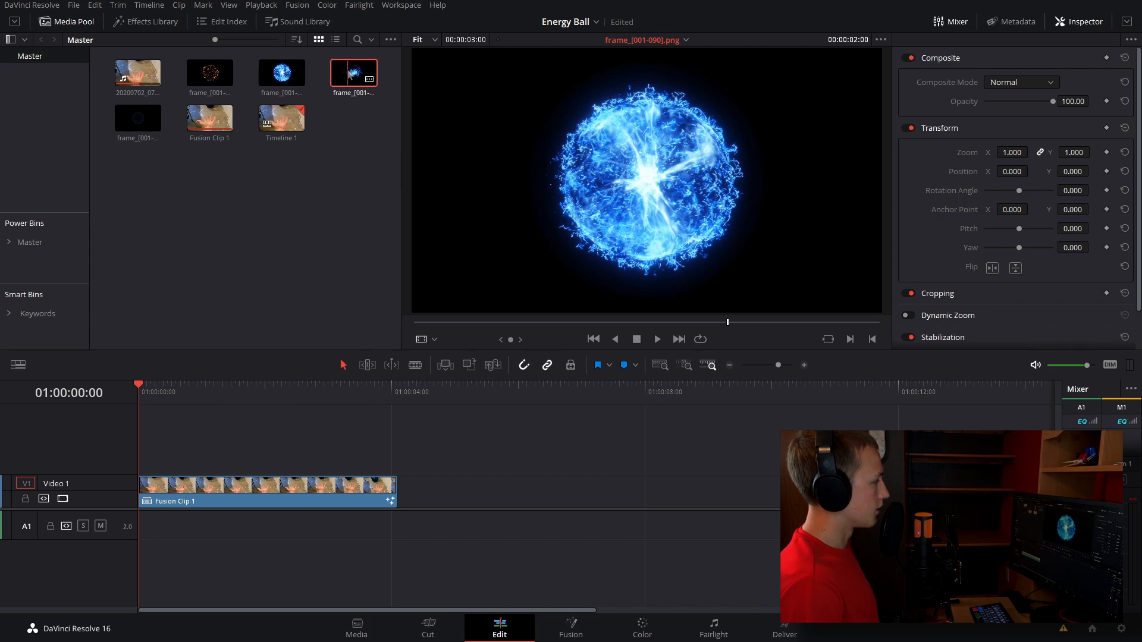
click(654, 338)
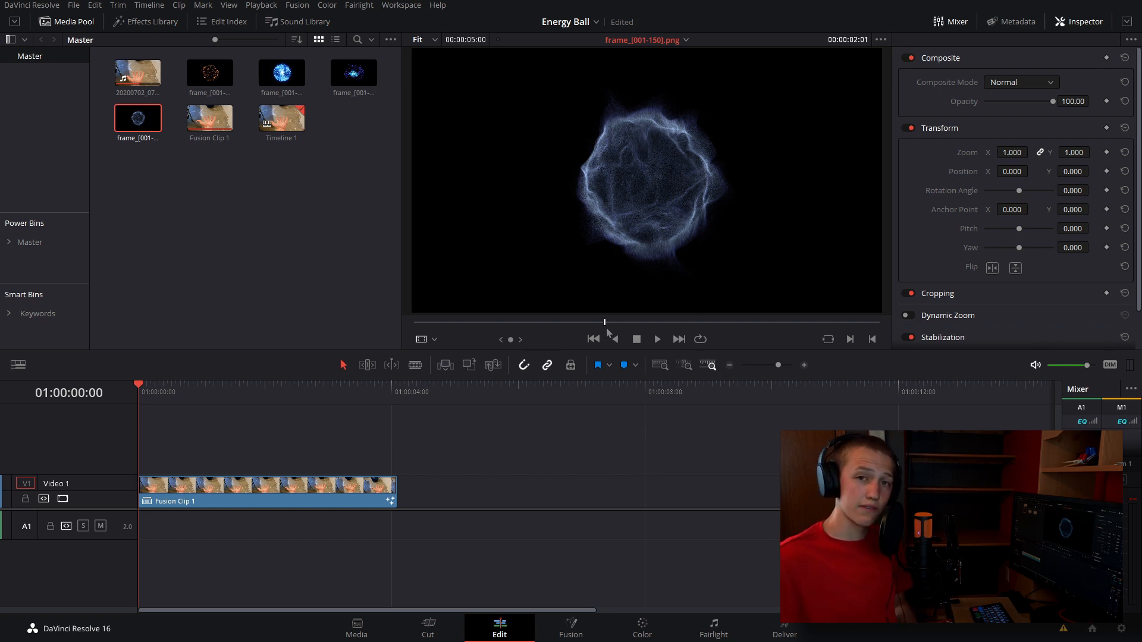
mouse_move(425, 227)
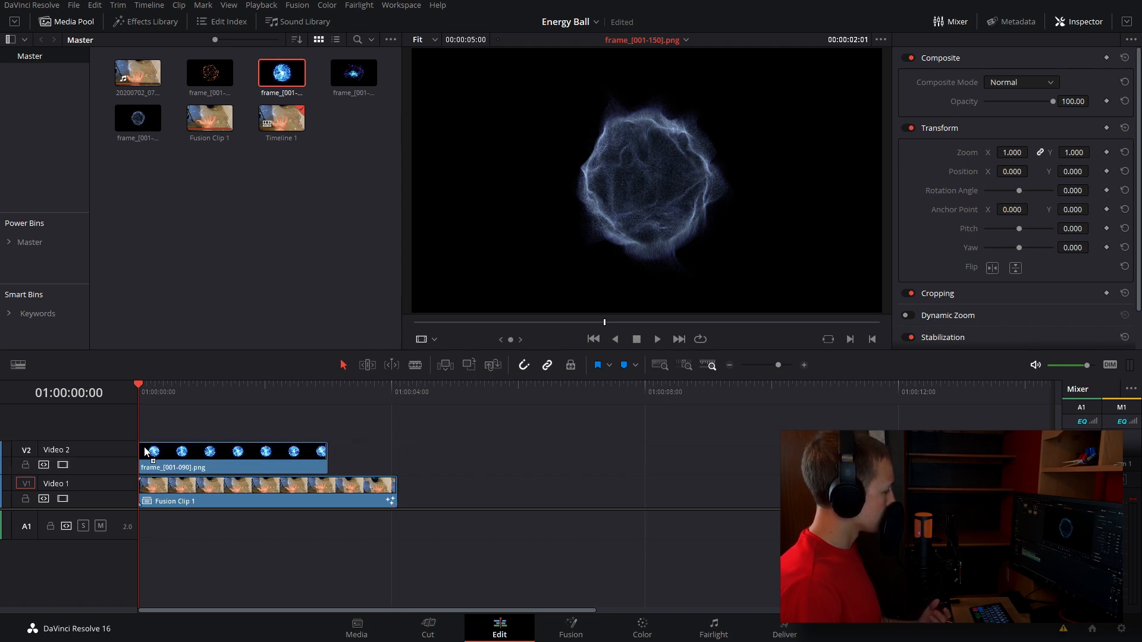
Stack blue ball, orange sparks and pale wispy ball layers over the footage into one Fusion clip.
click(305, 384)
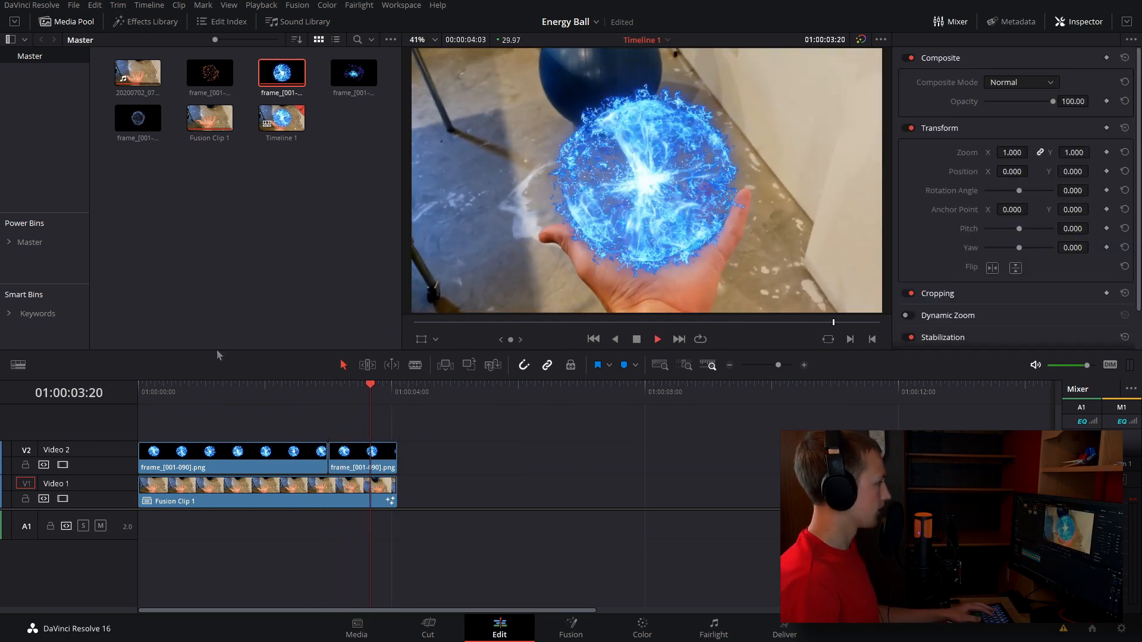
click(209, 71)
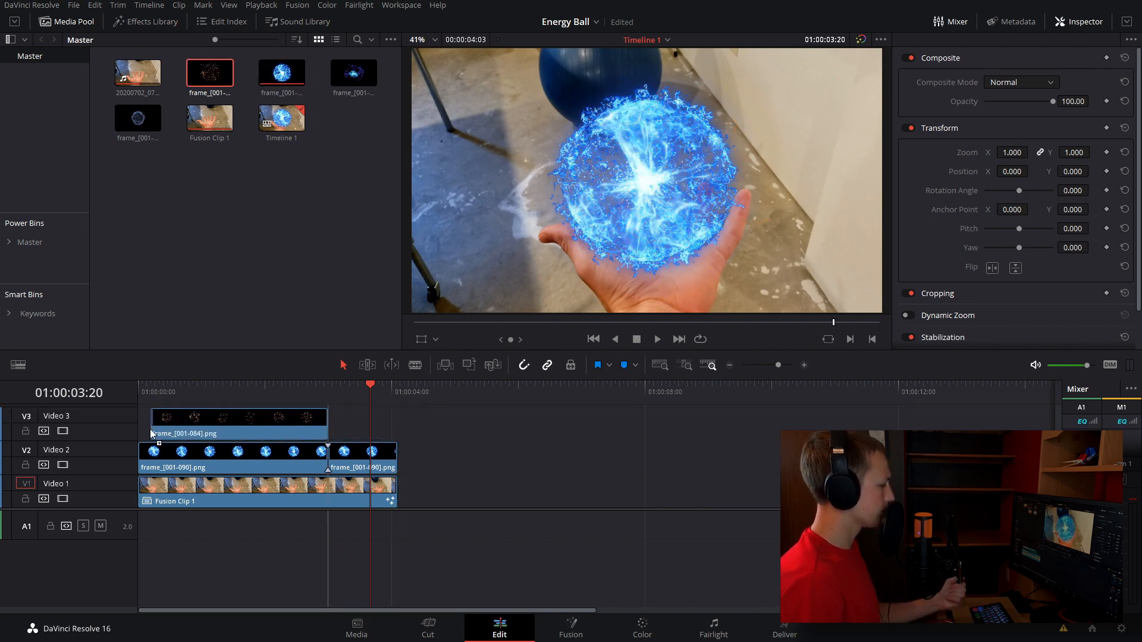
click(182, 384)
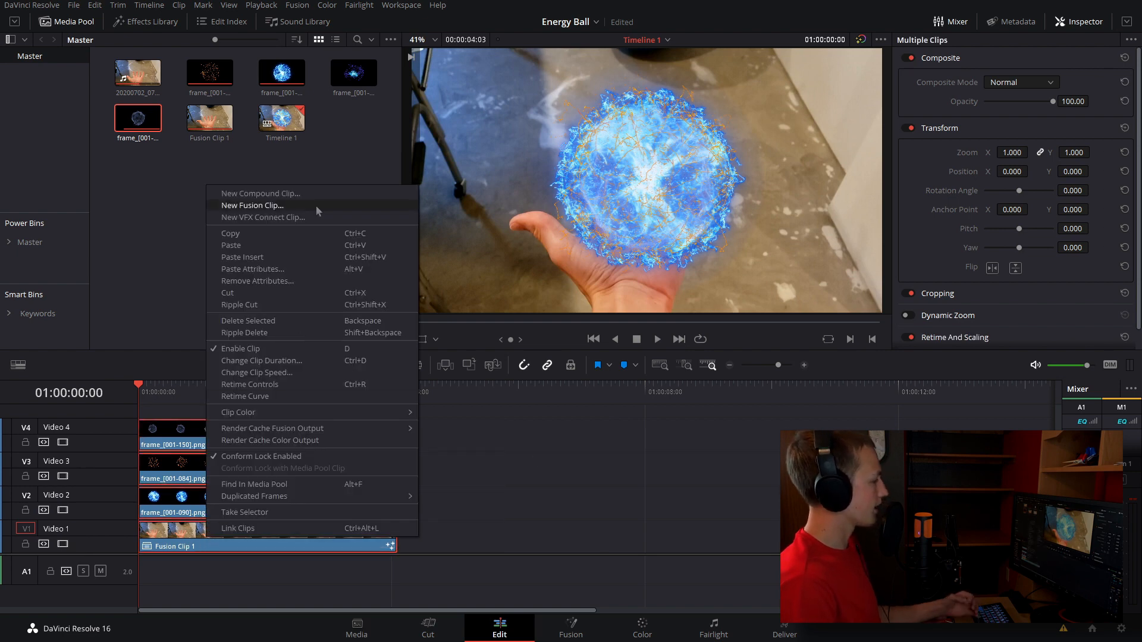
click(252, 205)
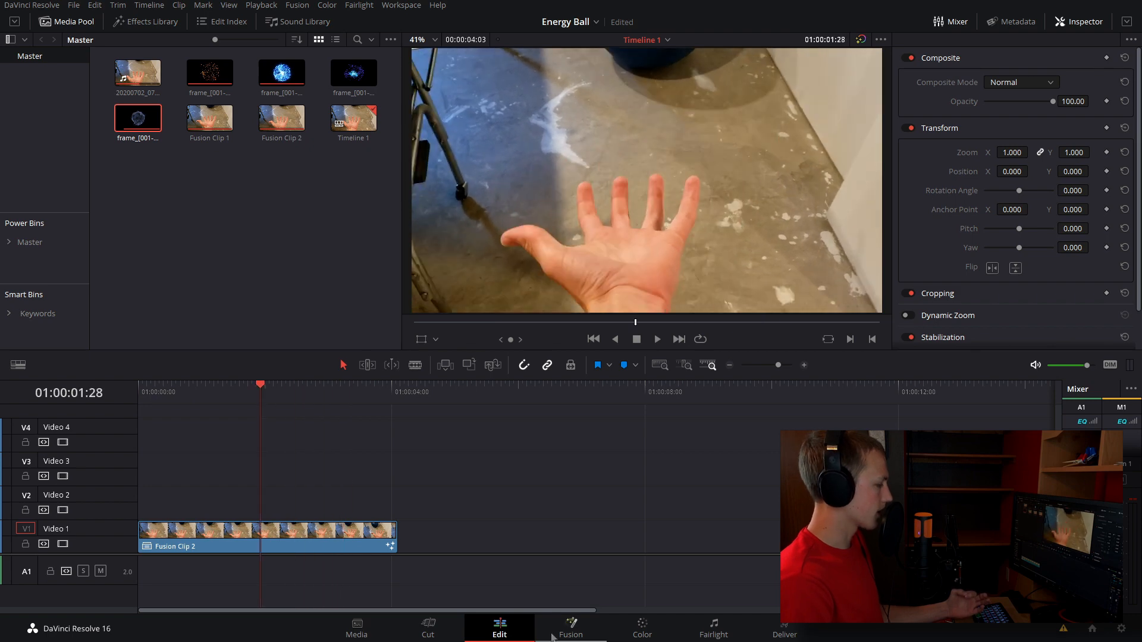
Open Fusion Clip 2 on the Fusion page to work in its node graph.
click(570, 628)
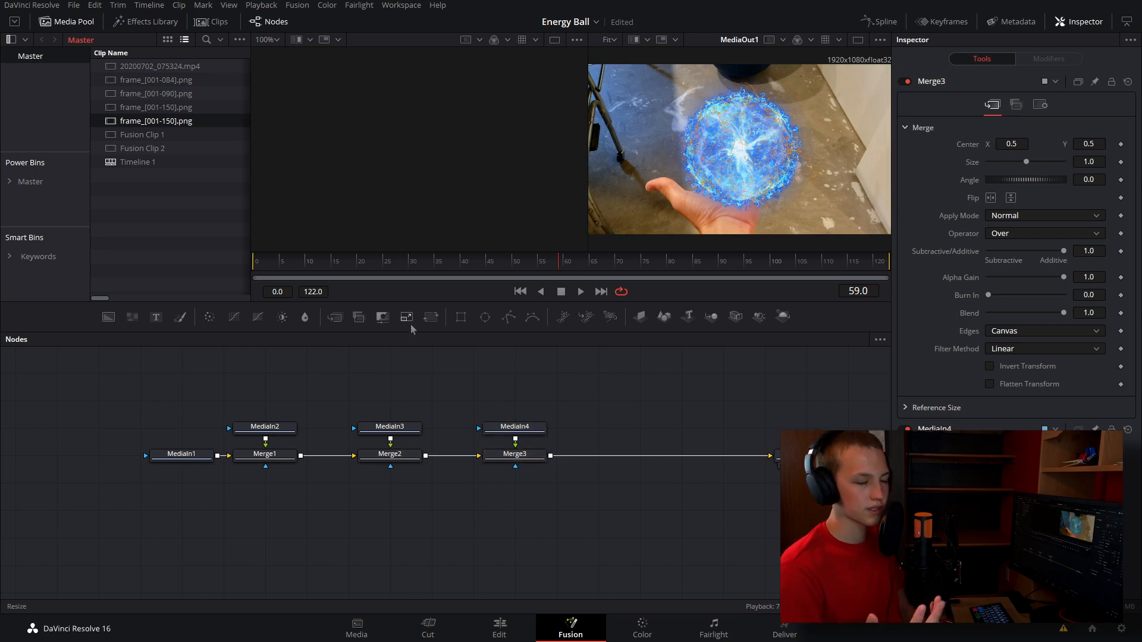
mouse_move(406, 317)
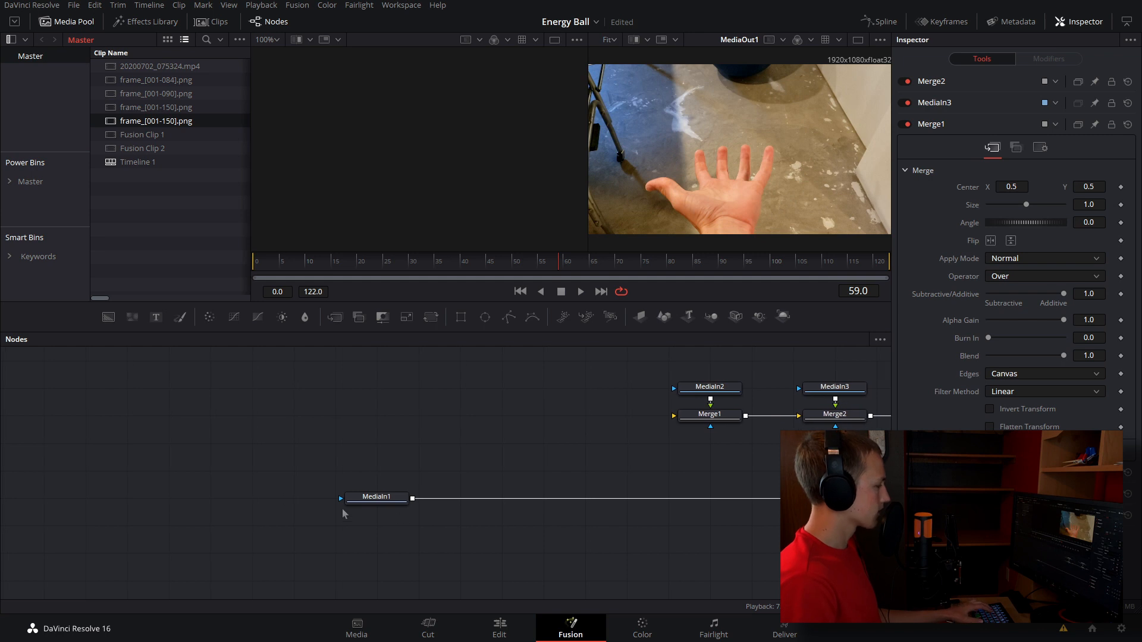
Track the palm with a Tracker node on MediaIn1 and dismiss the render completed notice.
click(376, 496)
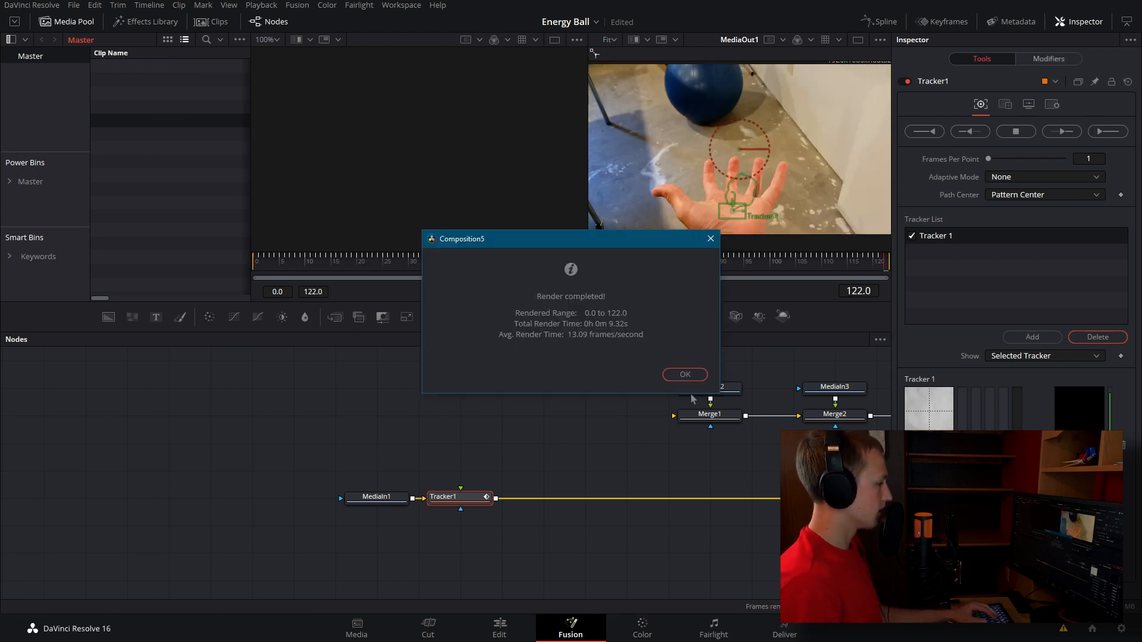
click(683, 374)
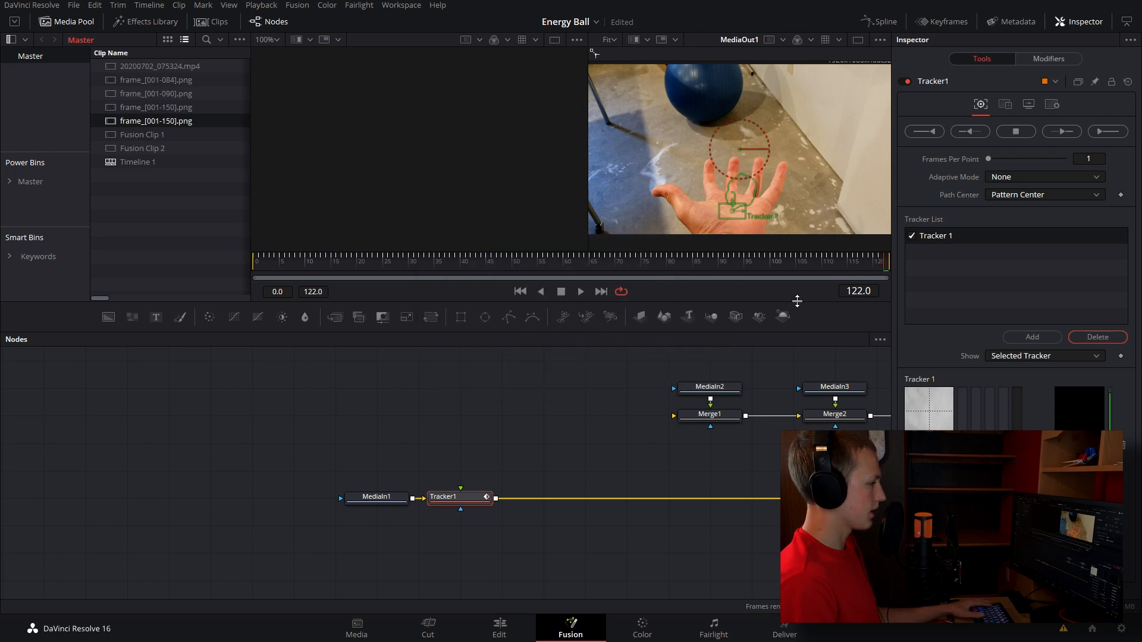
click(637, 260)
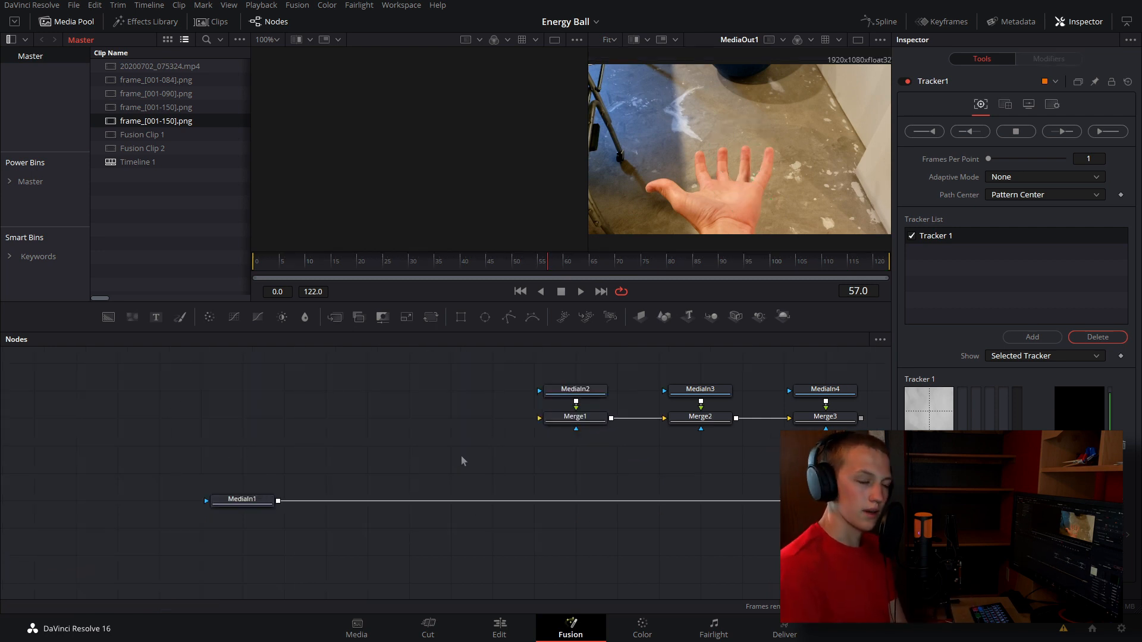
mouse_move(119, 324)
text(track)
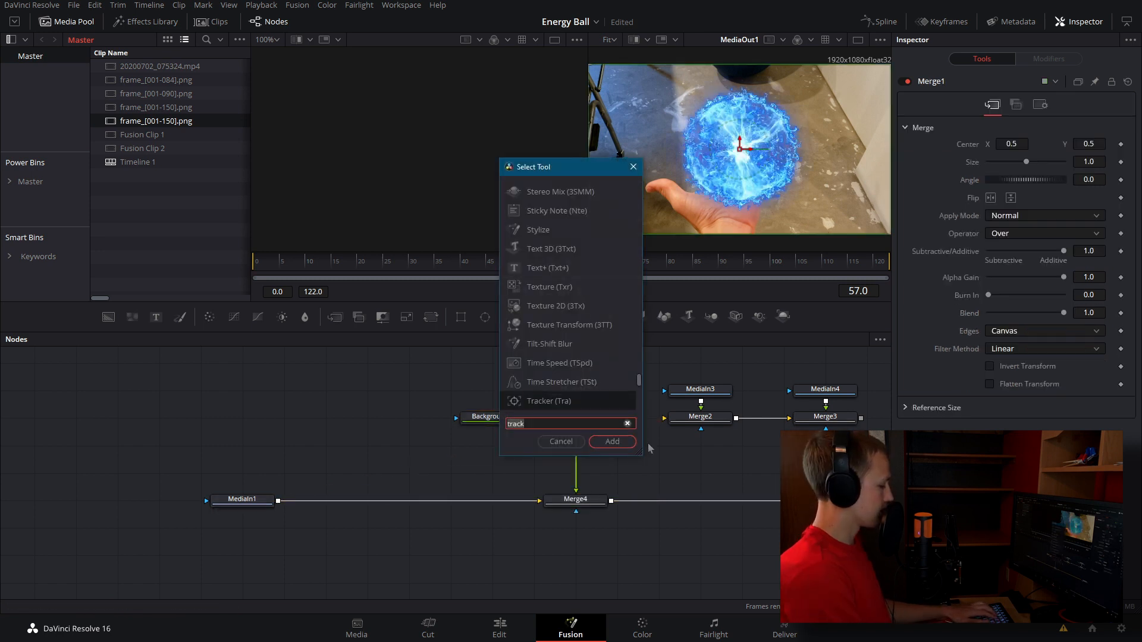
Insert a Transform node on the energy ball branch feeding Merge4.
click(610, 441)
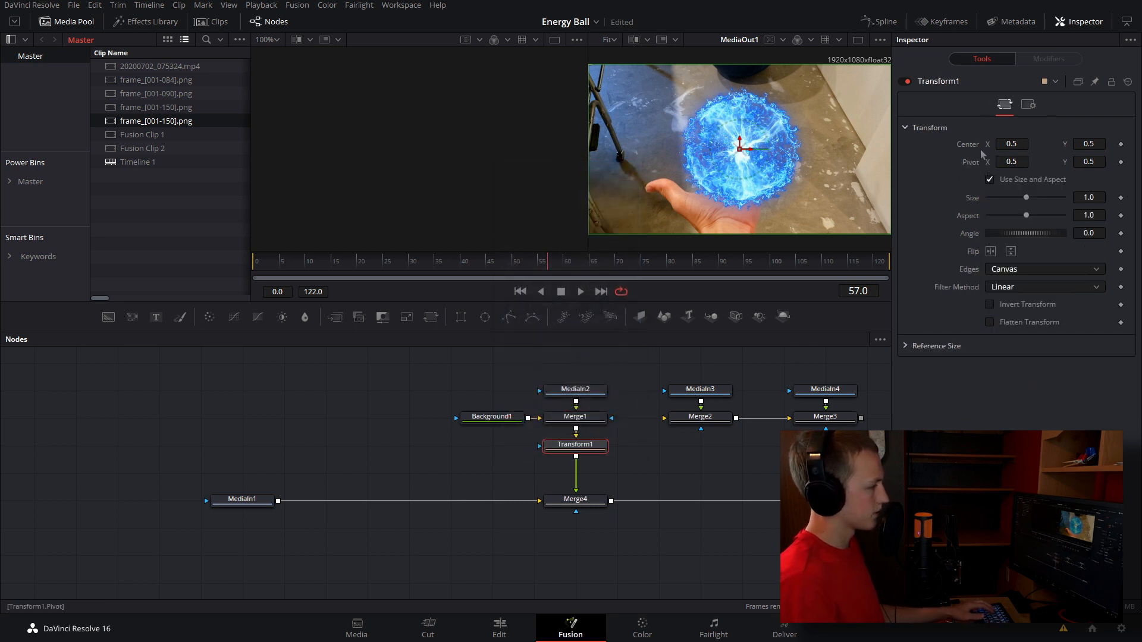
Link Transform1 Center to the Tracker1 path, adjust displacement, and set Size to 0.88.
right_click(1011, 144)
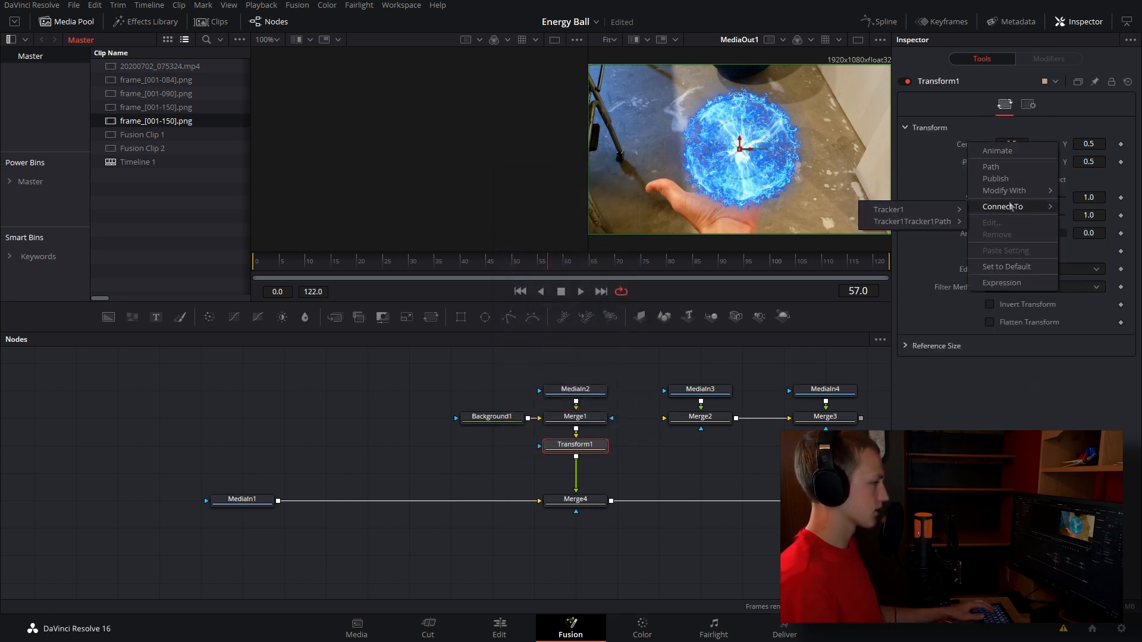
mouse_move(912, 221)
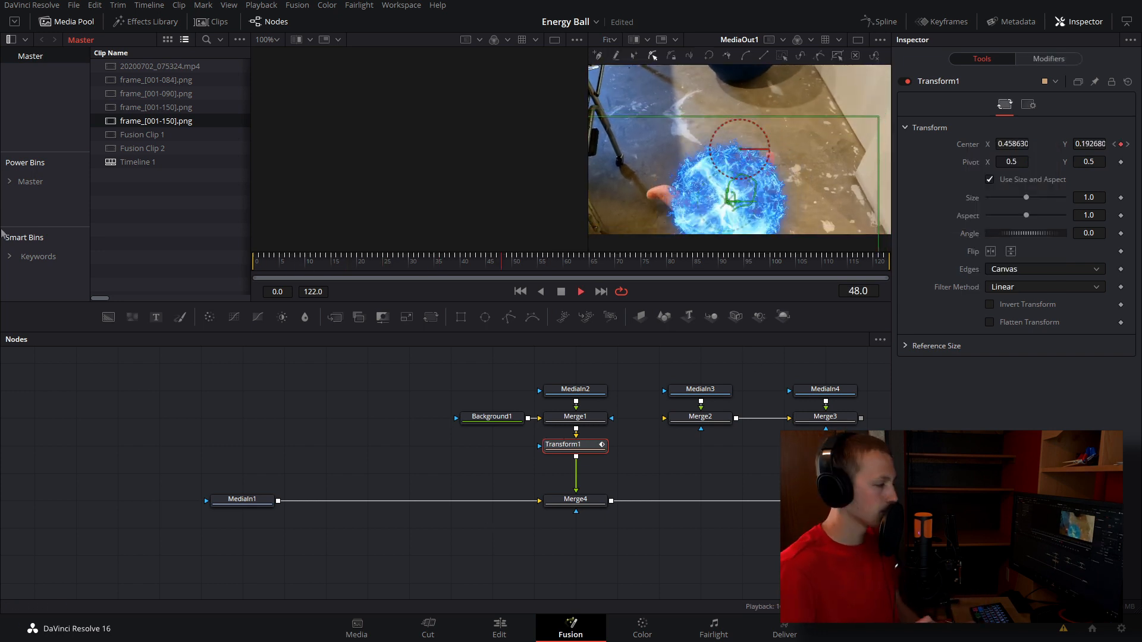
click(1047, 58)
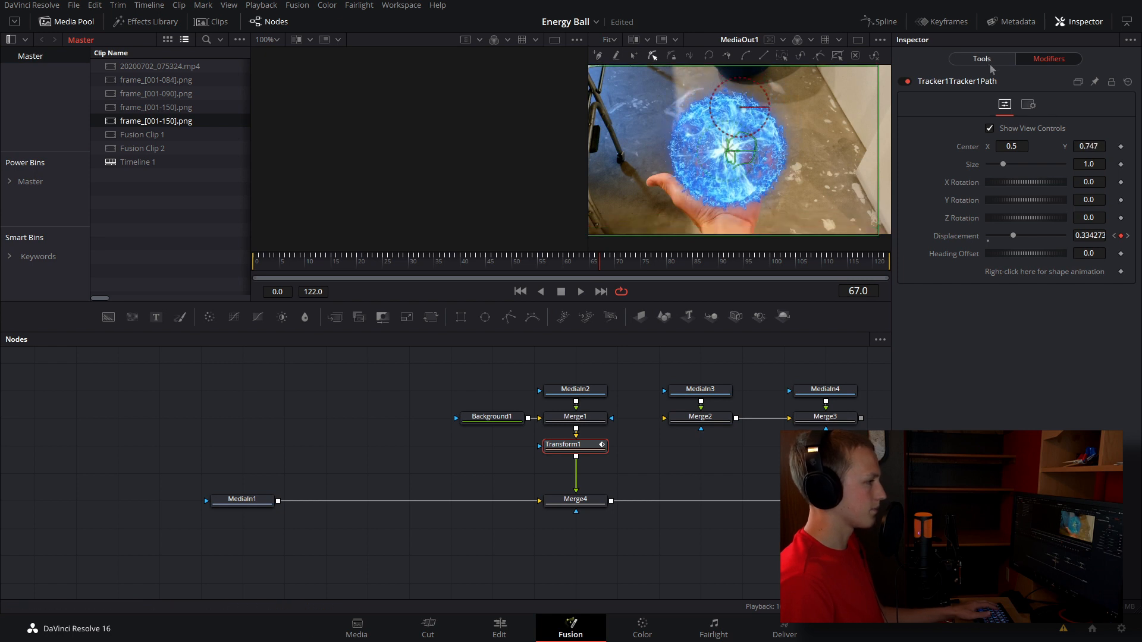
click(563, 444)
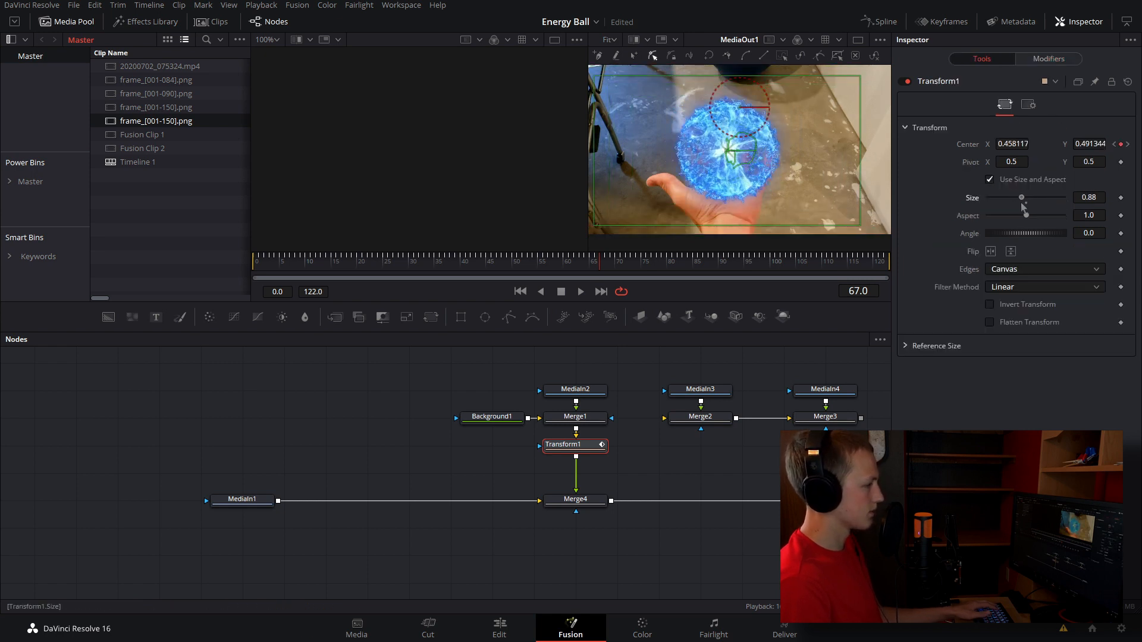
click(1047, 59)
text(colo)
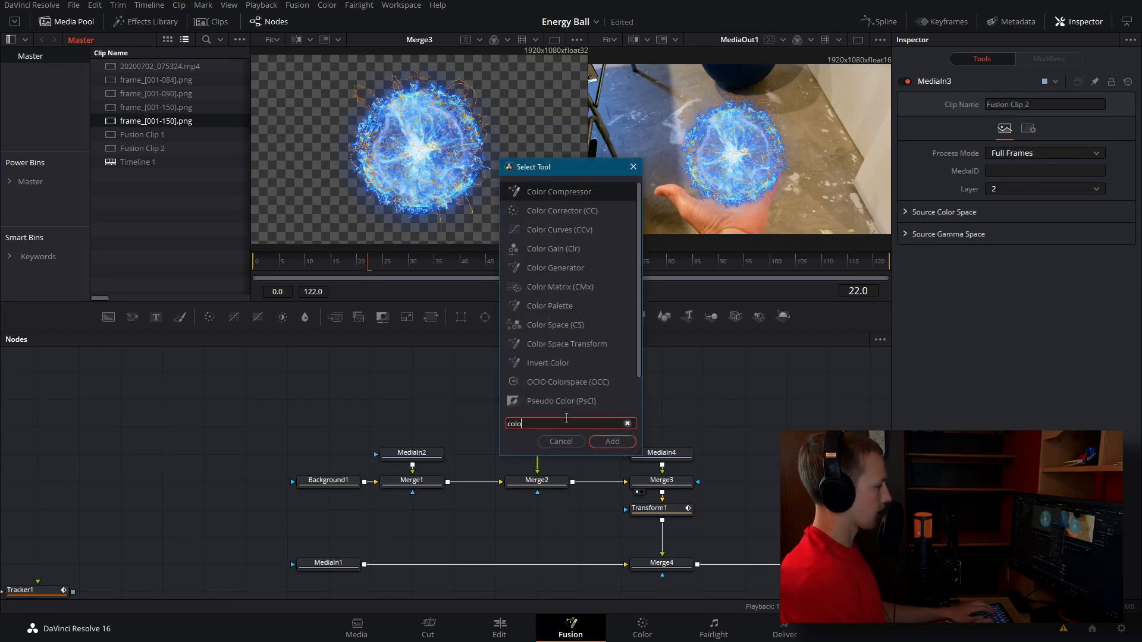
Add a Color Corrector to the orange spark layer to shift it toward blue.
click(612, 441)
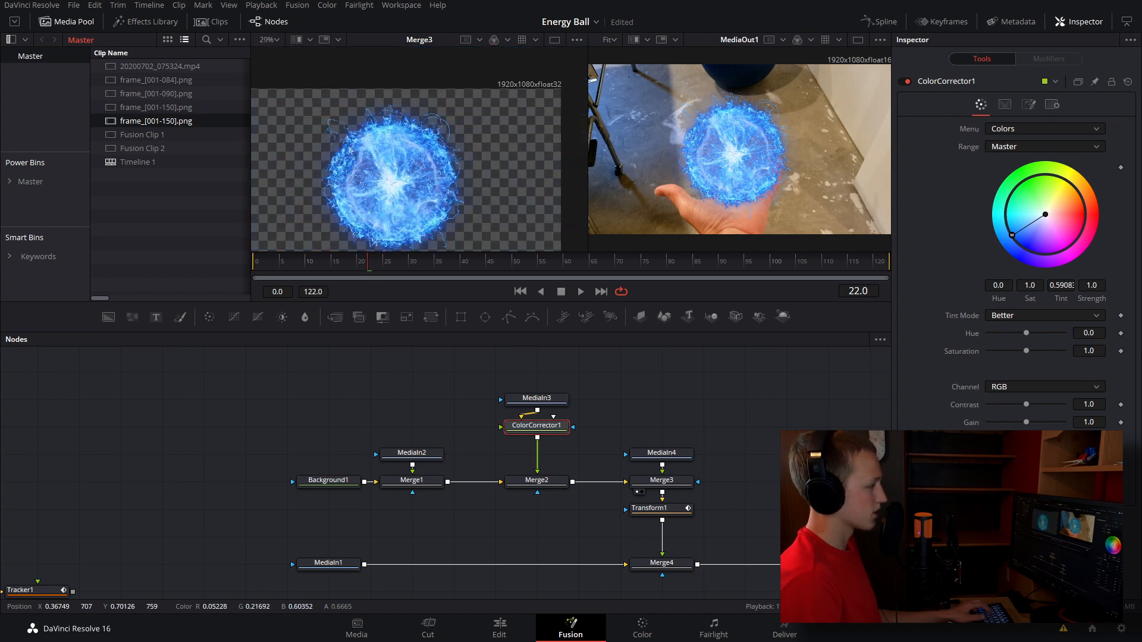
click(659, 452)
text(tra)
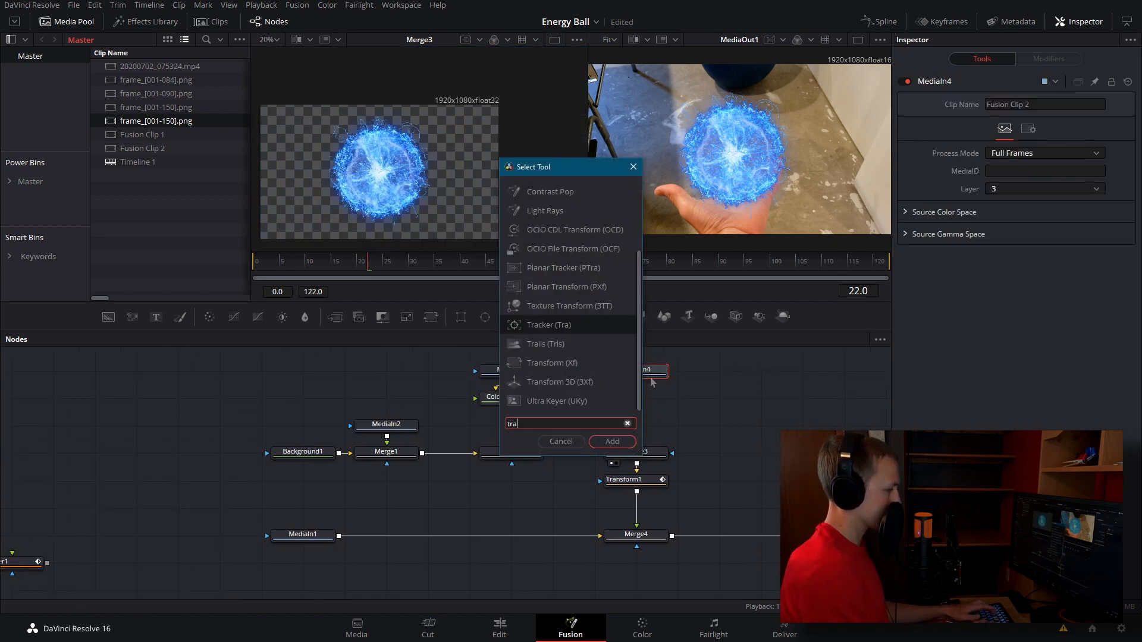
Add Transform and Color Corrector after MediaIn4, with Transform Size 1.289 and an adjusted tint.
click(611, 441)
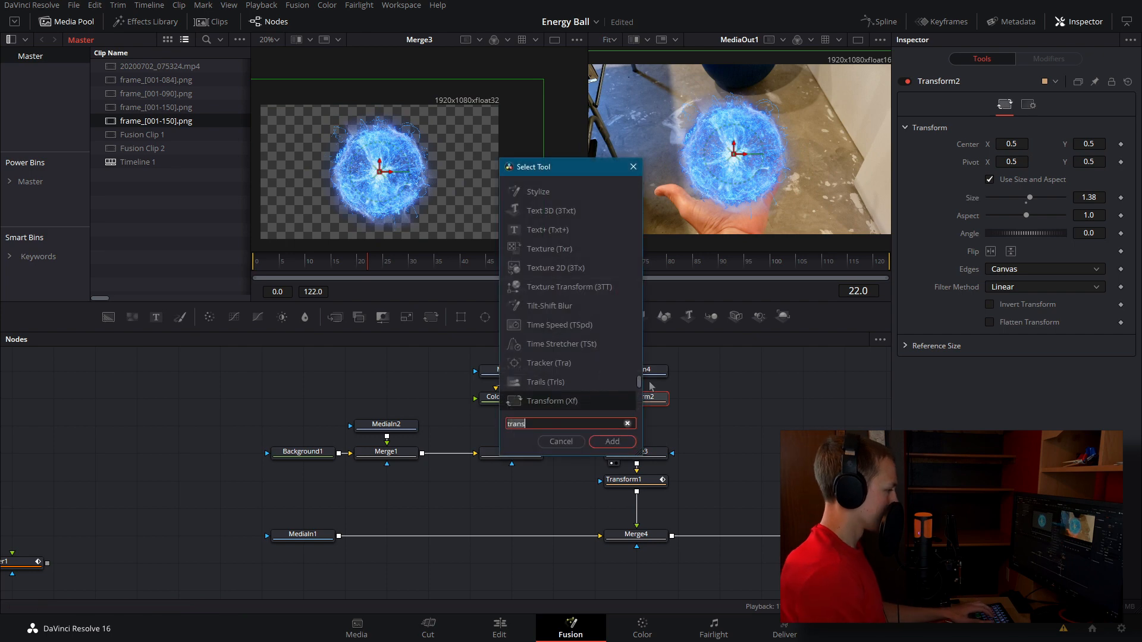
click(634, 425)
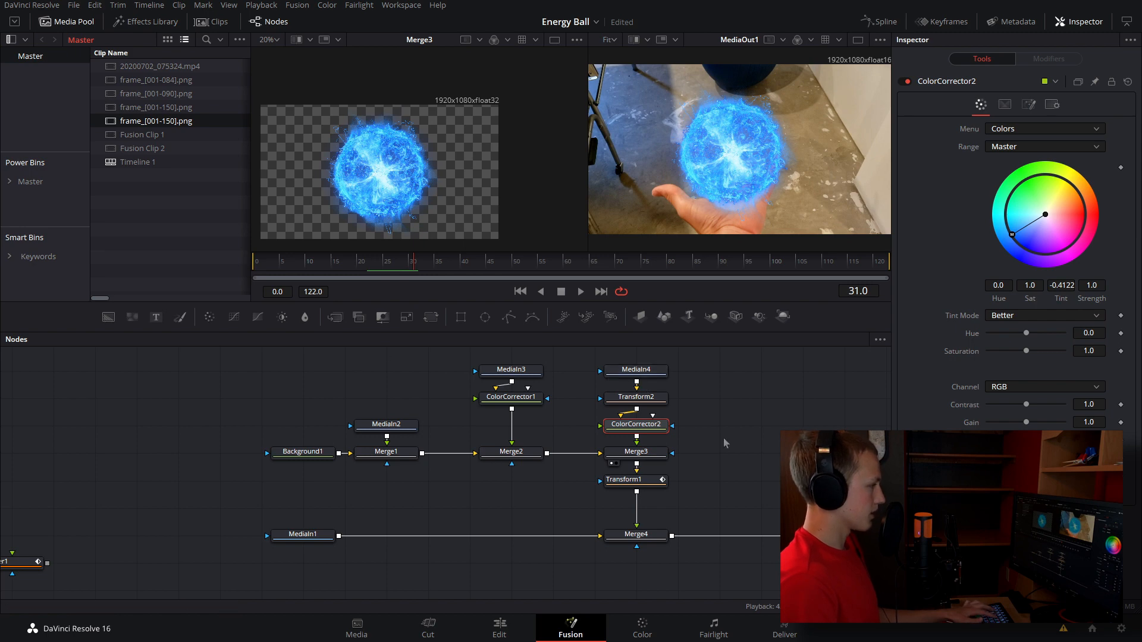
click(634, 452)
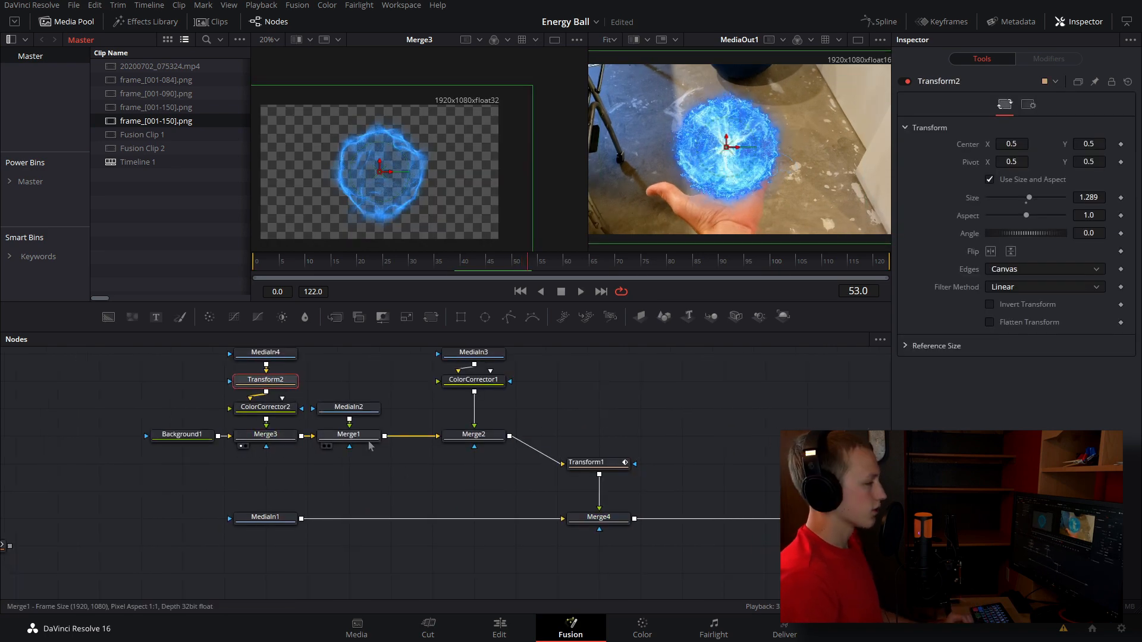
mouse_move(348, 434)
text(col)
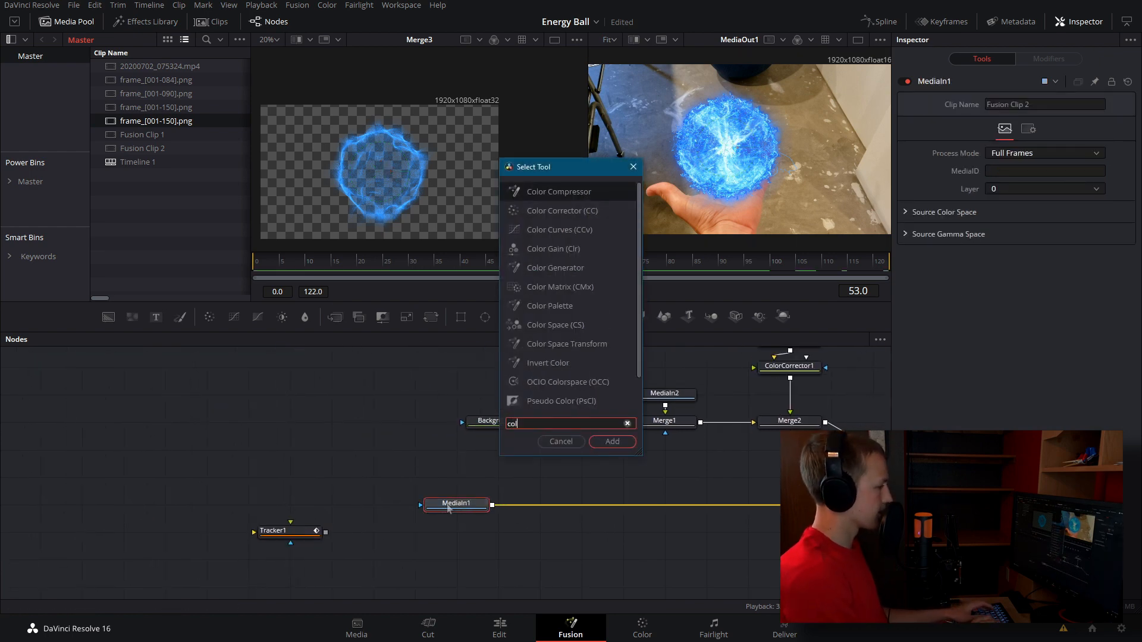
Add a lowered-gain Color Corrector to MediaIn1 with a Luma Keyer branching from it.
click(611, 441)
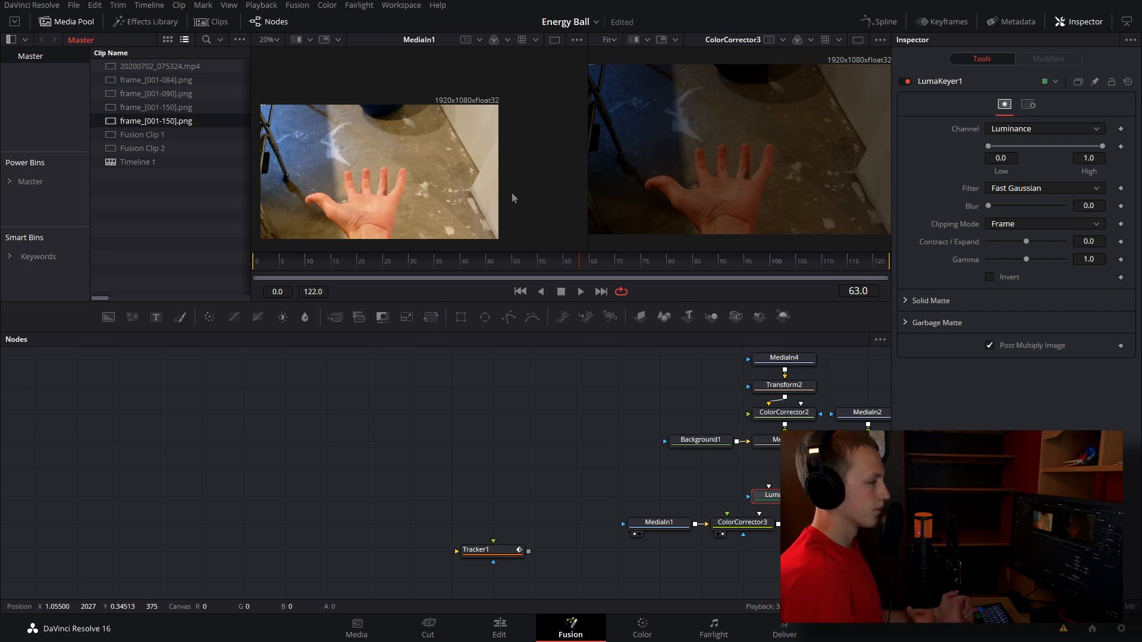
mouse_move(513, 158)
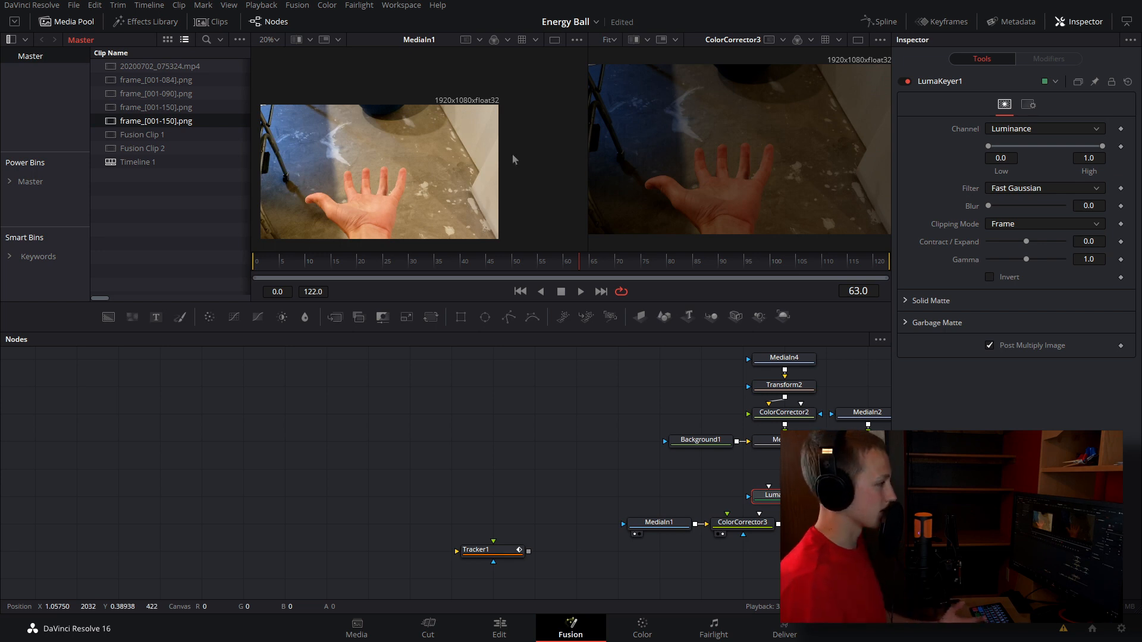
mouse_move(807, 134)
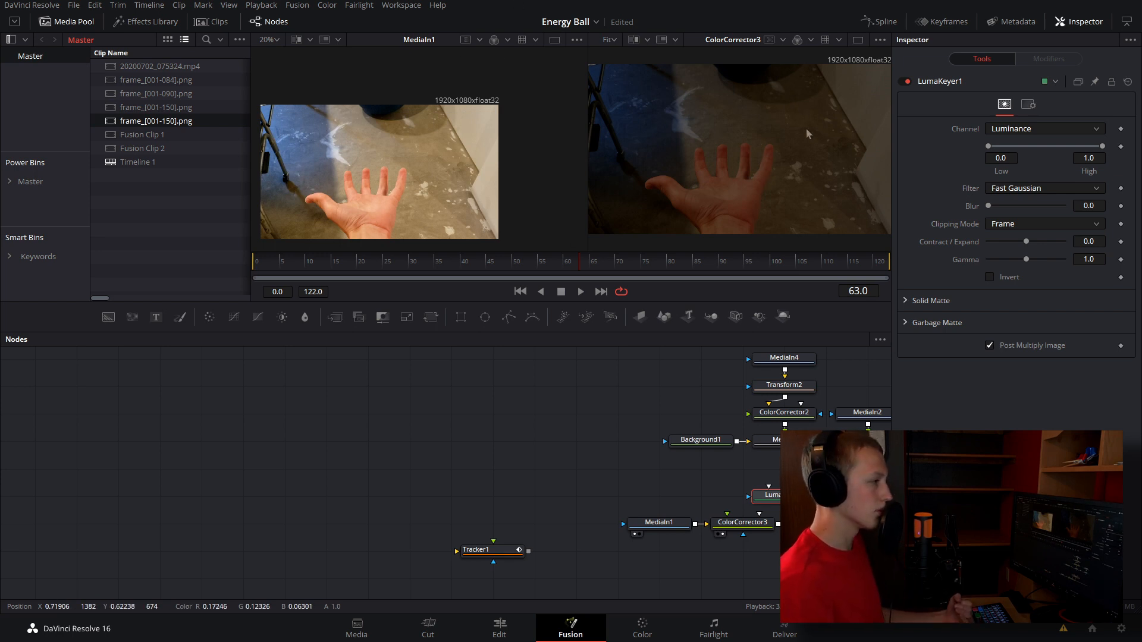
mouse_move(718, 181)
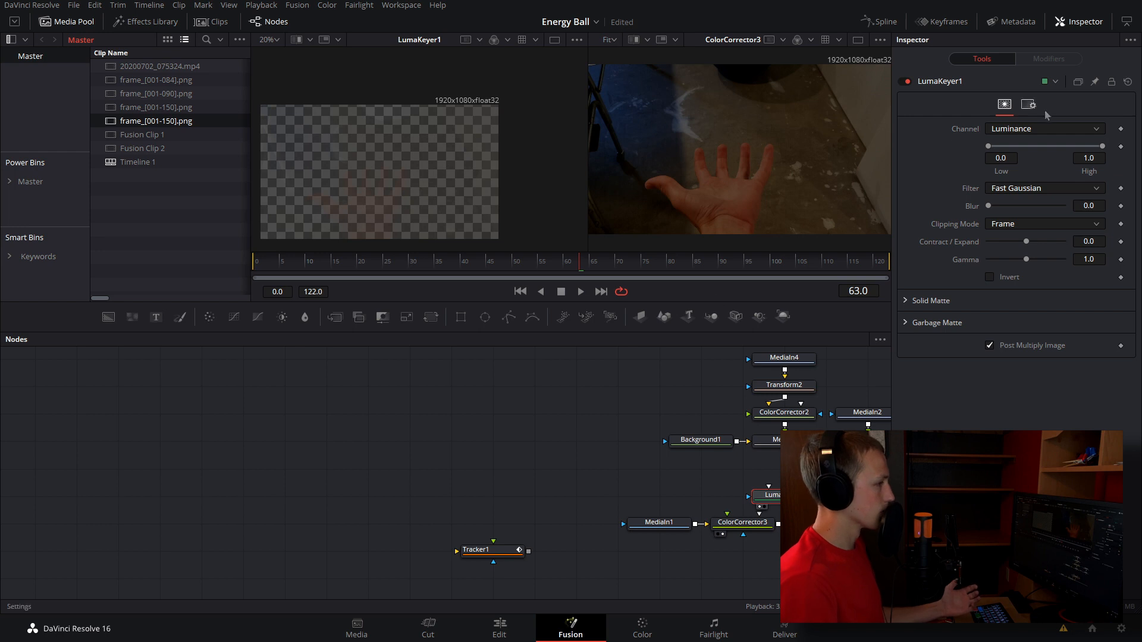
Set LumaKeyer1's keying Channel to Red.
click(1044, 129)
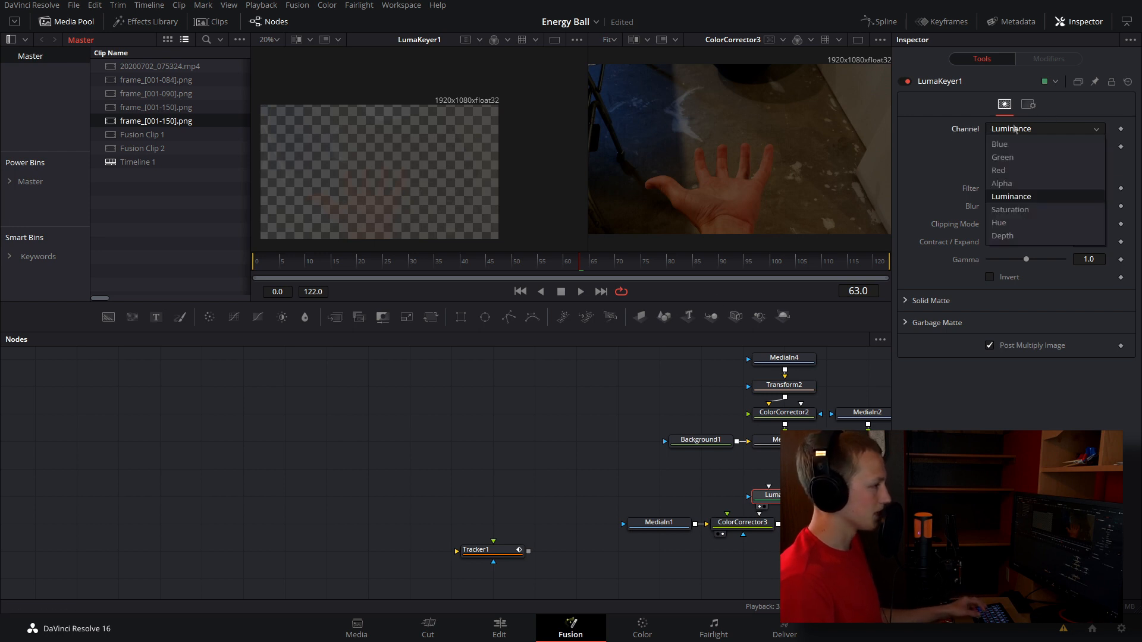
click(998, 169)
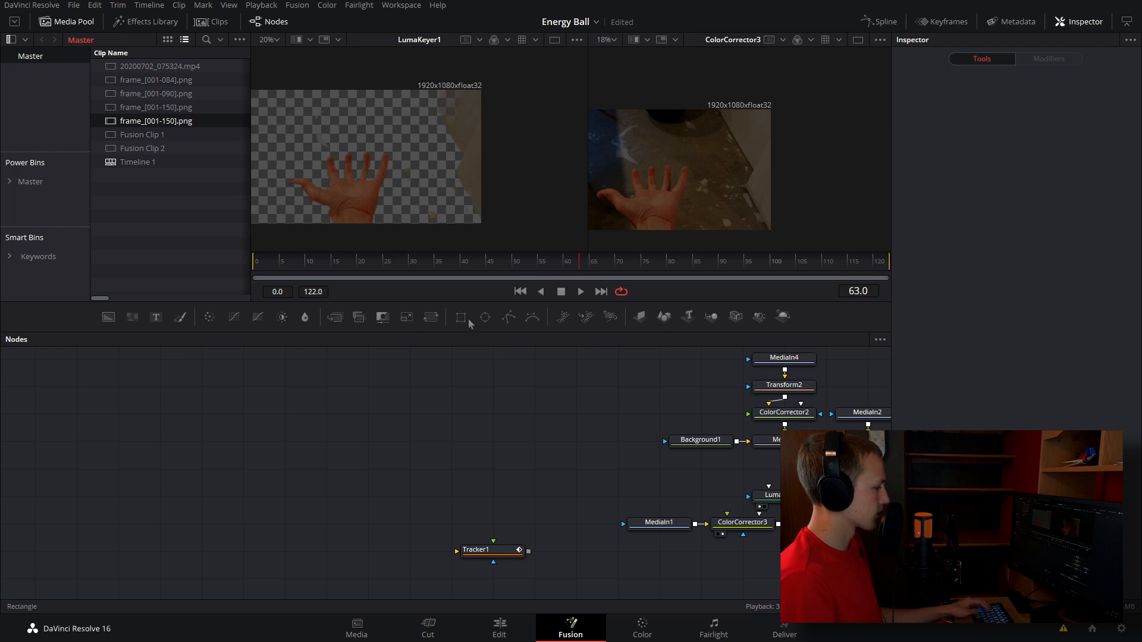
Add an inverted, soft-edged Rectangle mask to LumaKeyer1 framing the hand and wrist.
click(459, 315)
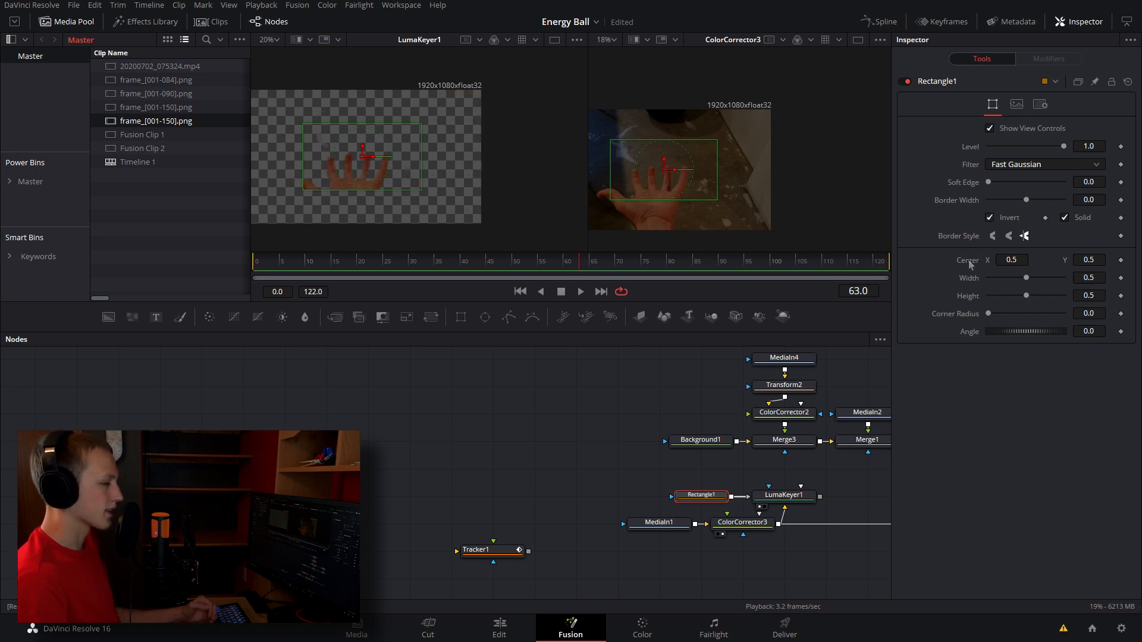
right_click(1011, 260)
text(luma)
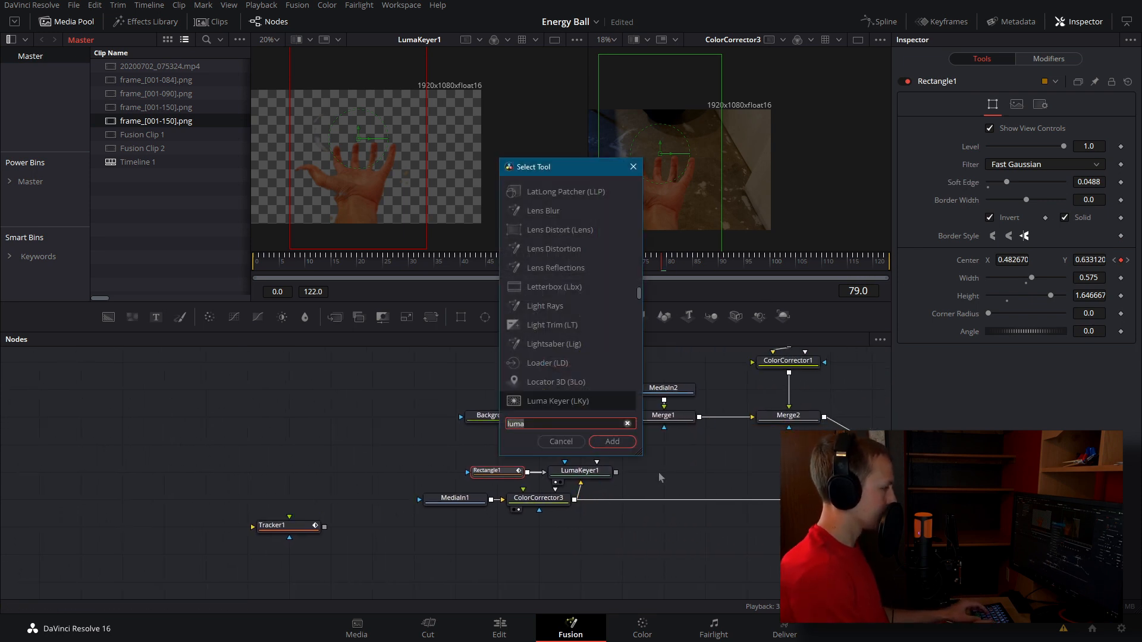
Add Color Corrector4 after LumaKeyer1 and push its wheel toward blue.
click(611, 441)
text(color)
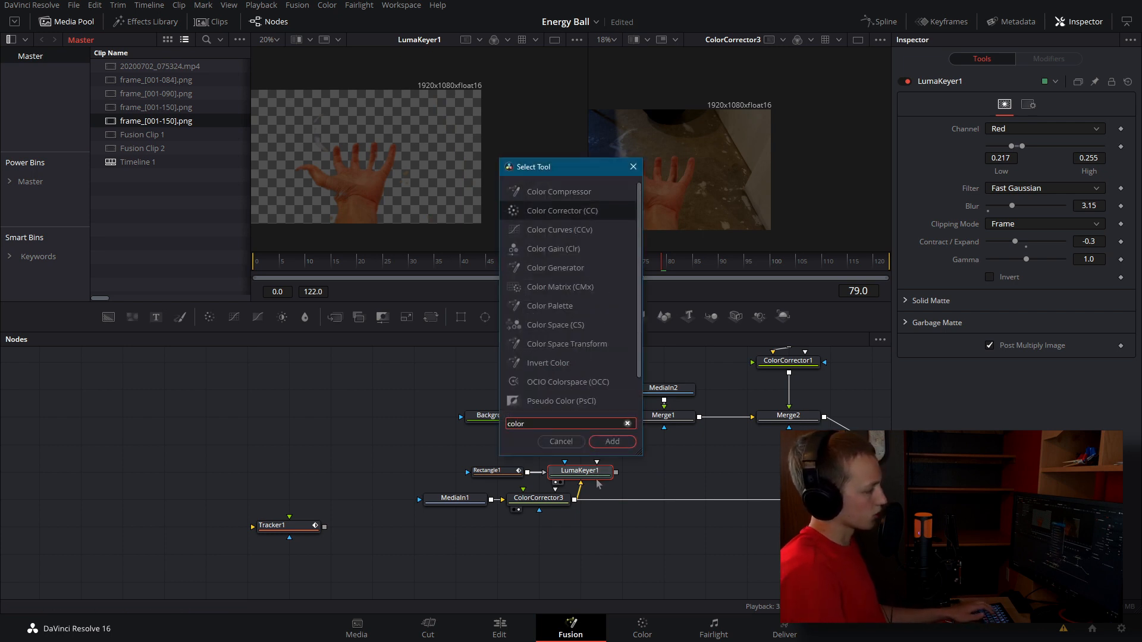
click(611, 441)
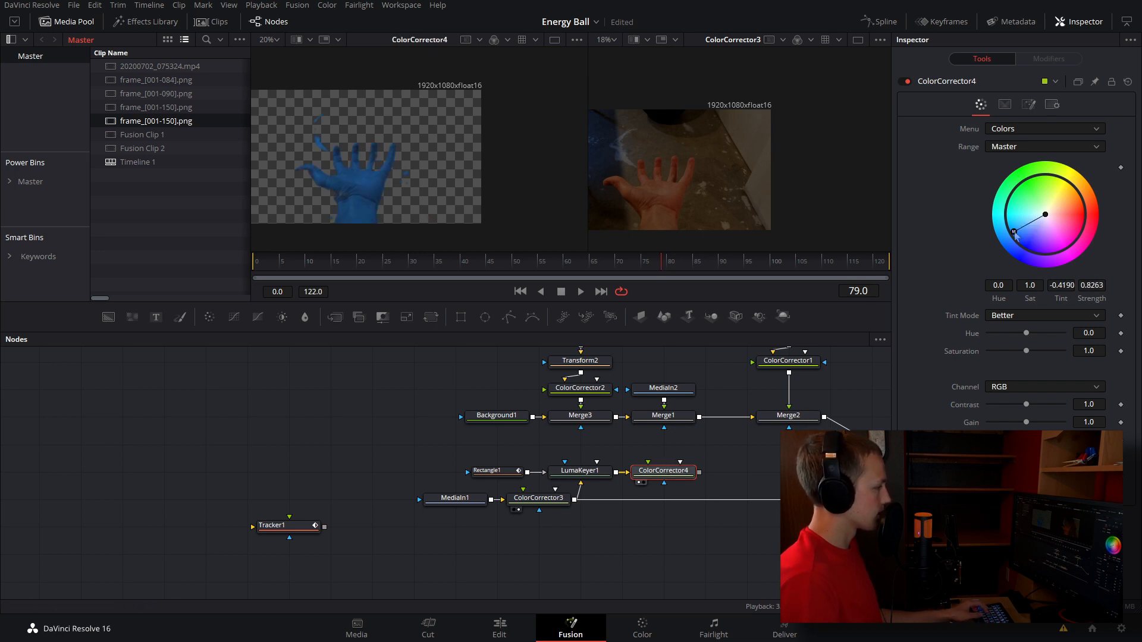
mouse_move(310, 108)
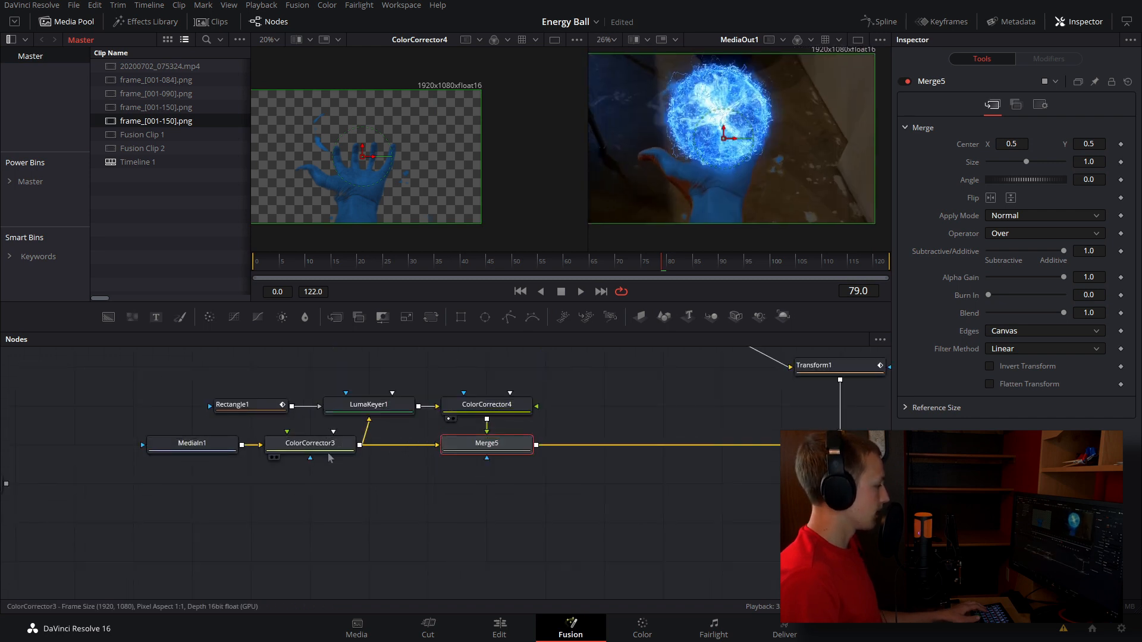
Replace Merge5 with a Bitmap mask from LumaKeyer1 feeding Color Corrector4's mask input.
click(310, 442)
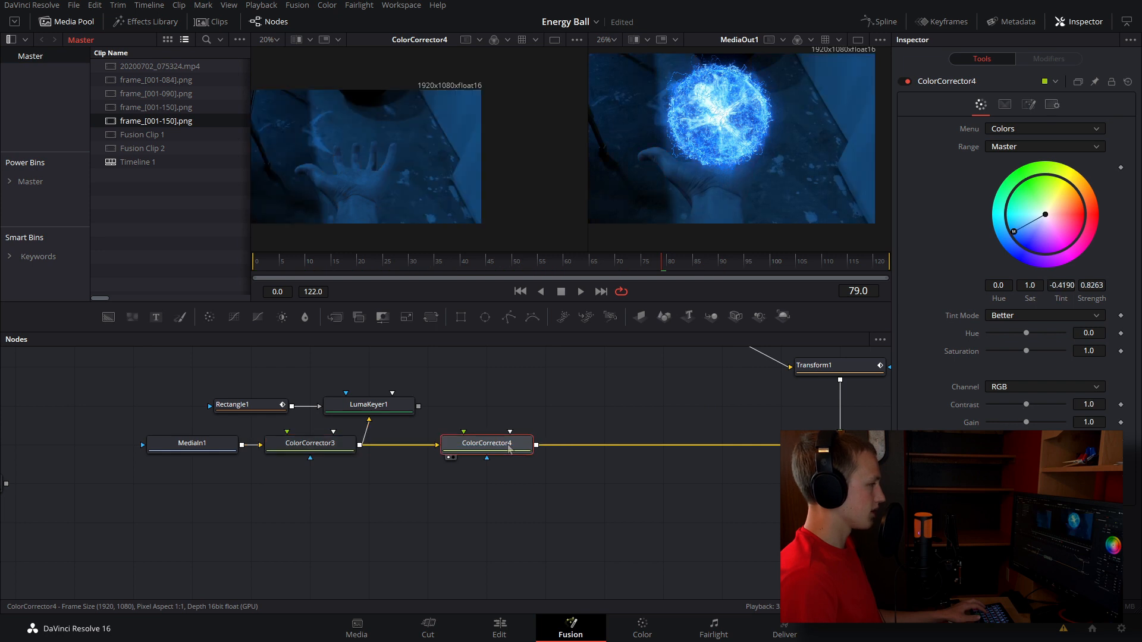
mouse_move(440, 426)
text(color)
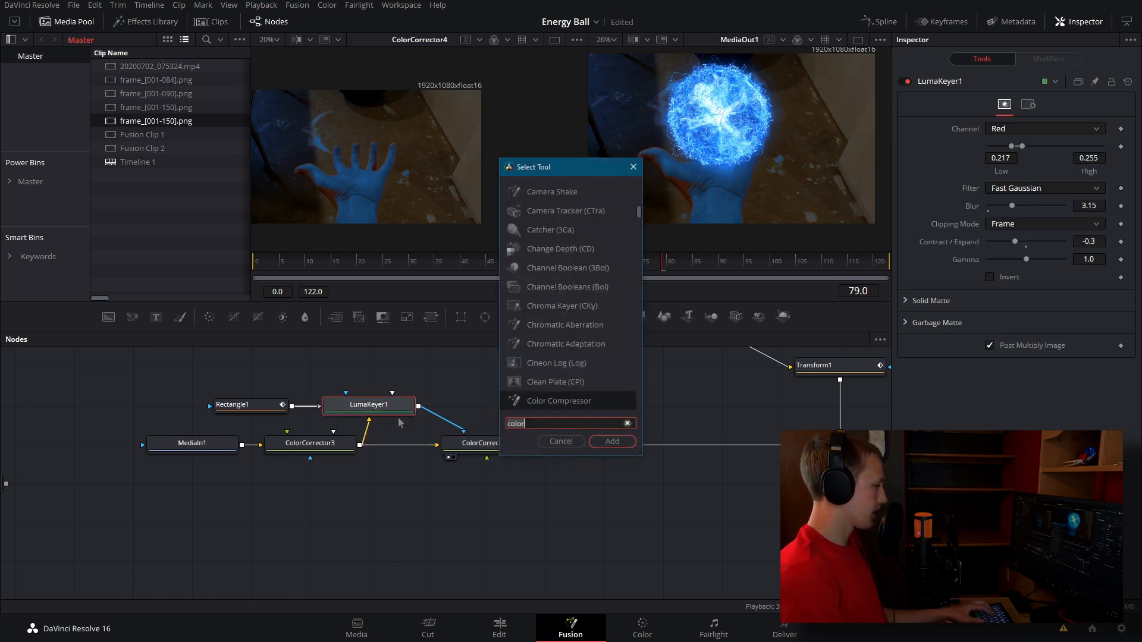
click(611, 442)
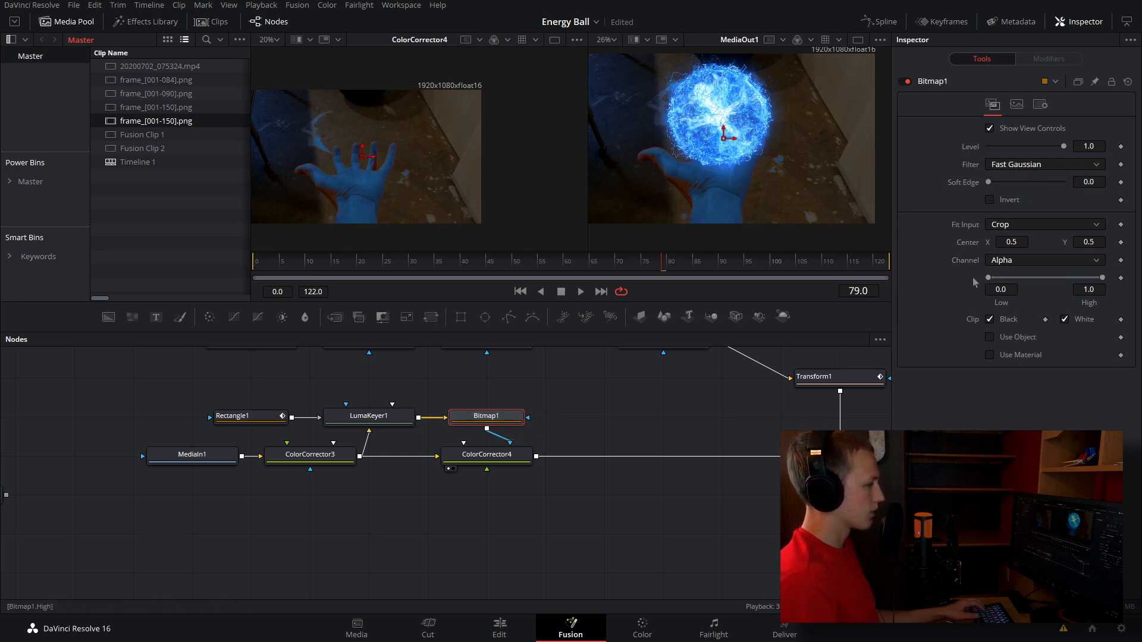
mouse_move(927, 280)
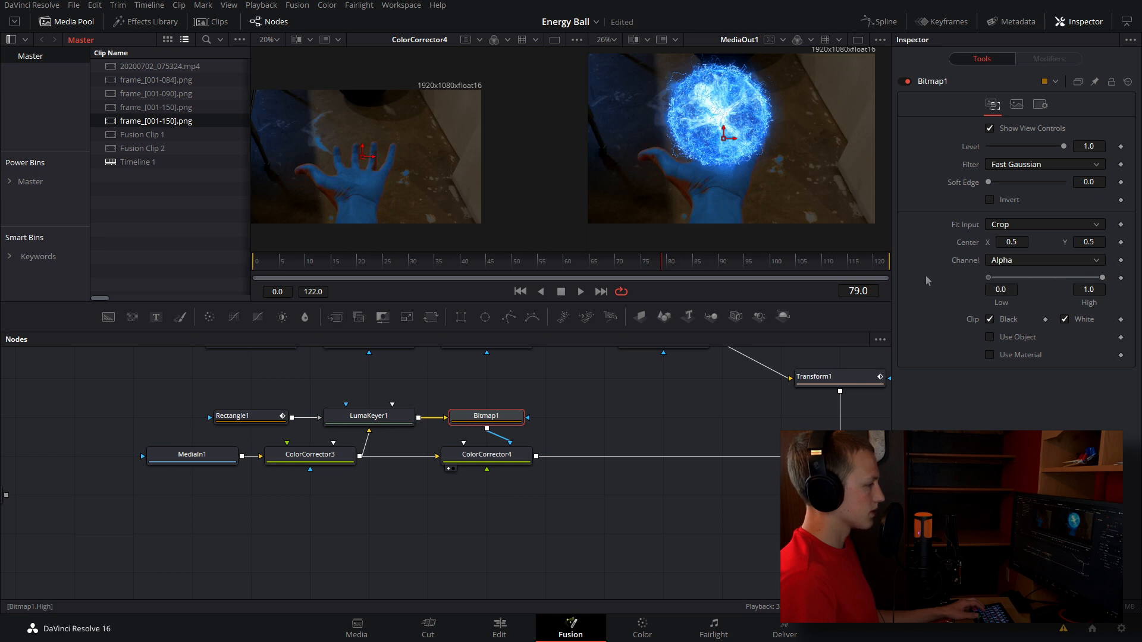
click(368, 379)
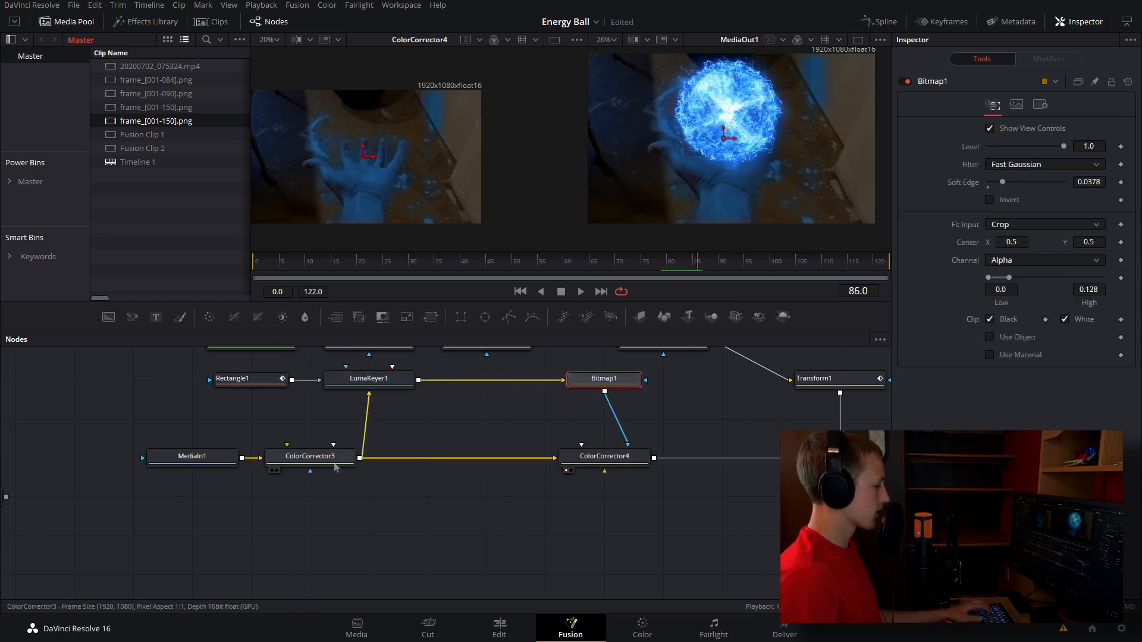
Set Bitmap1 High to 0.128 and Soft Edge to about 0.04.
click(309, 456)
text(lens)
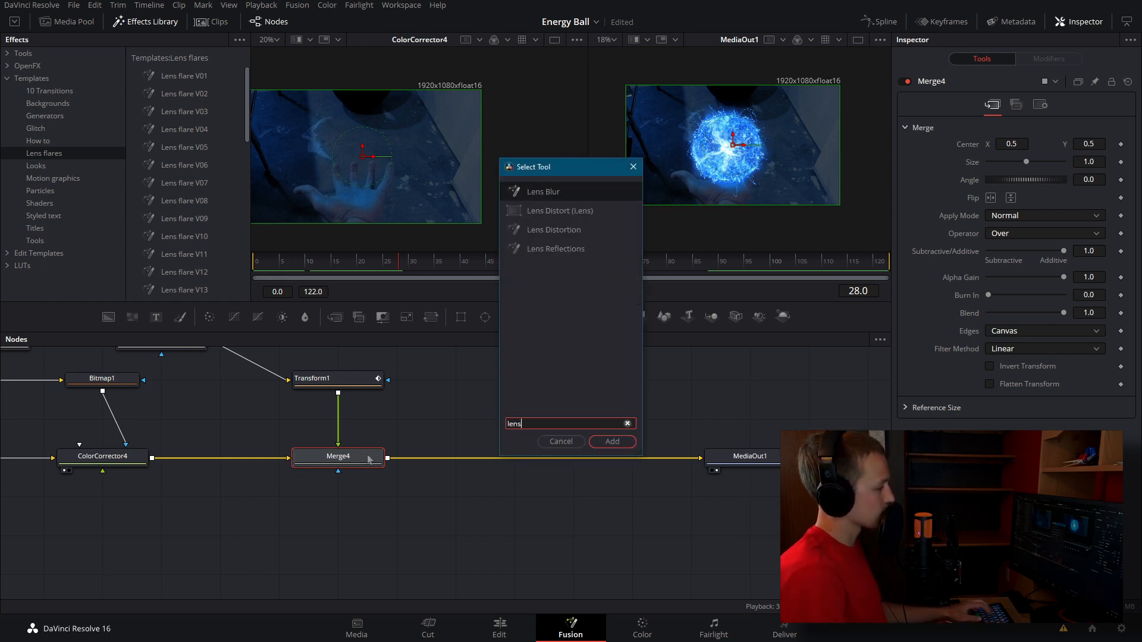
Add Lens Reflections after Merge4, set Global Brightness, and view the clip on the Edit page.
click(612, 442)
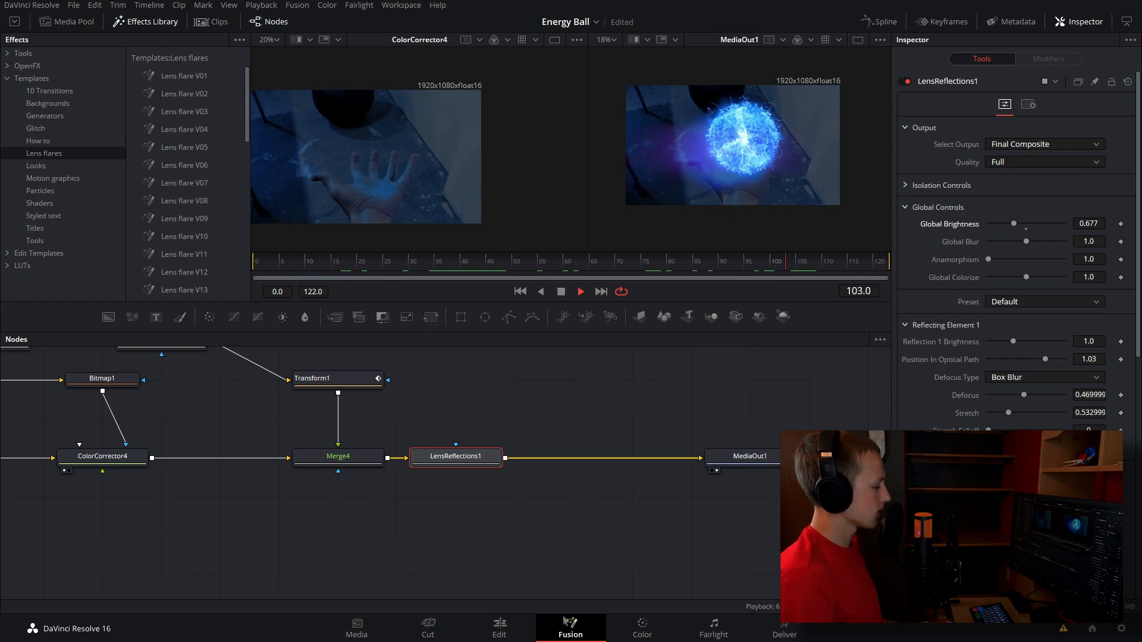
click(498, 626)
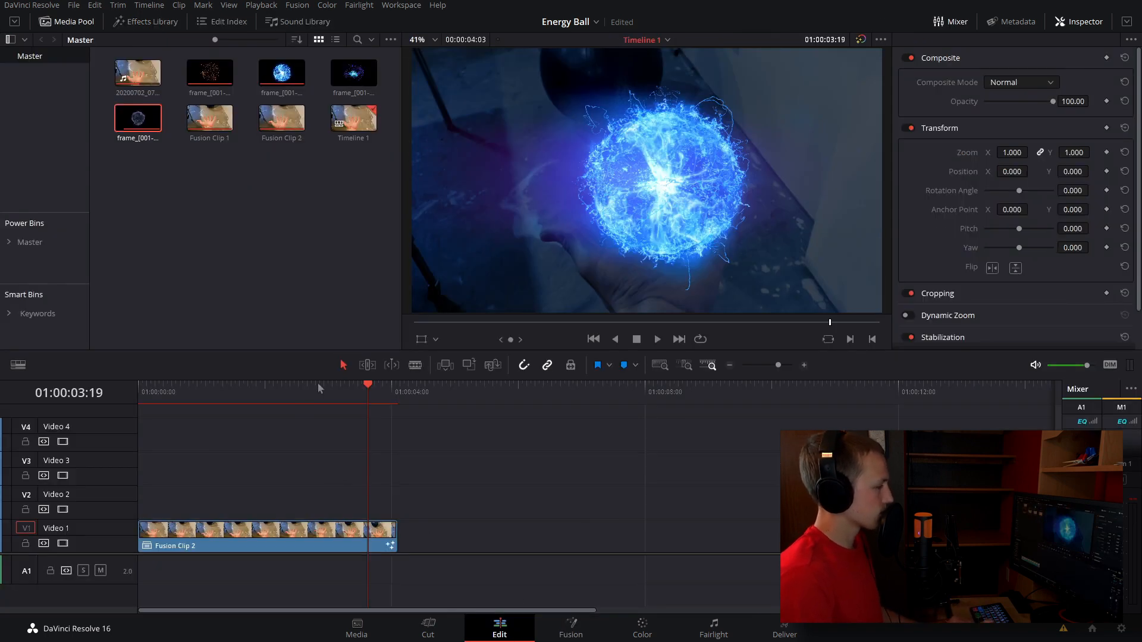